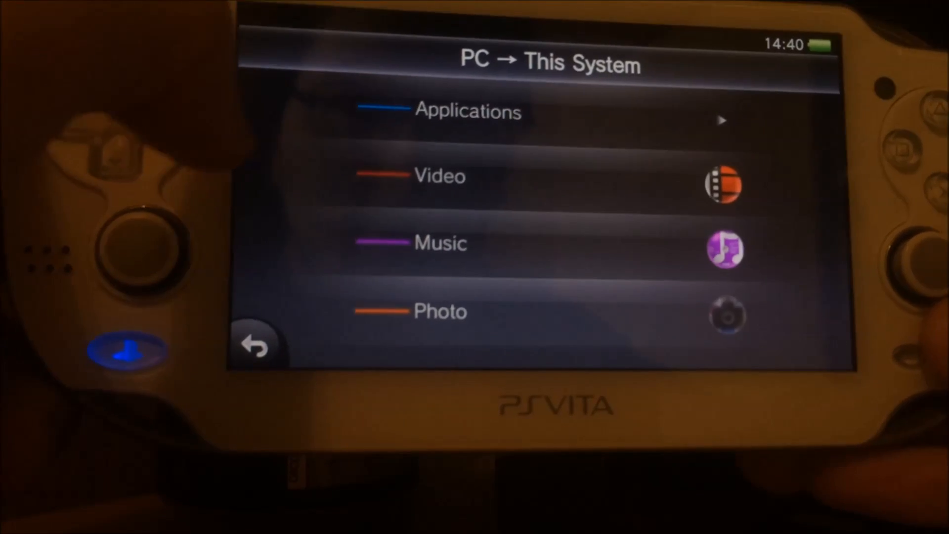
# Step: Select h-encore under PC → This System > Applications and copy it to the Vita, confirming the prompt
pyautogui.click(469, 112)
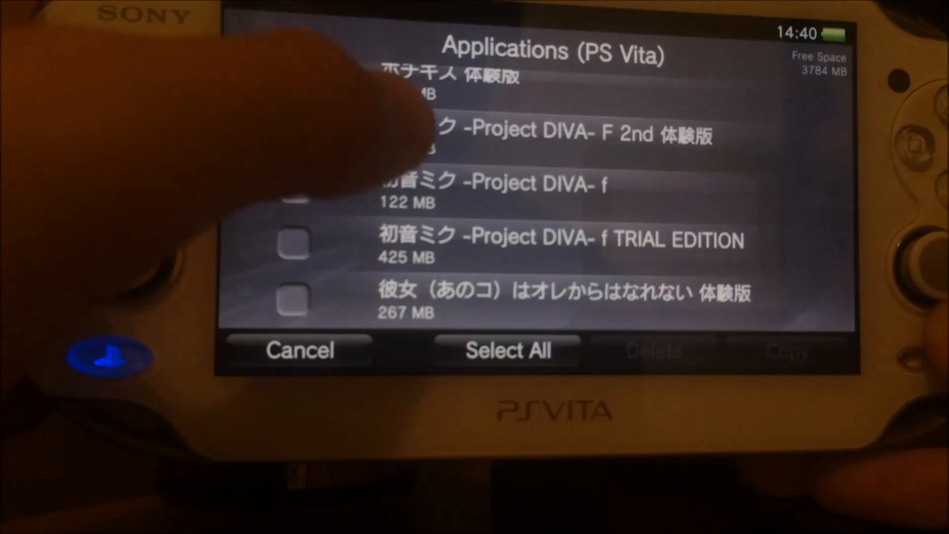
pyautogui.scroll(-3)
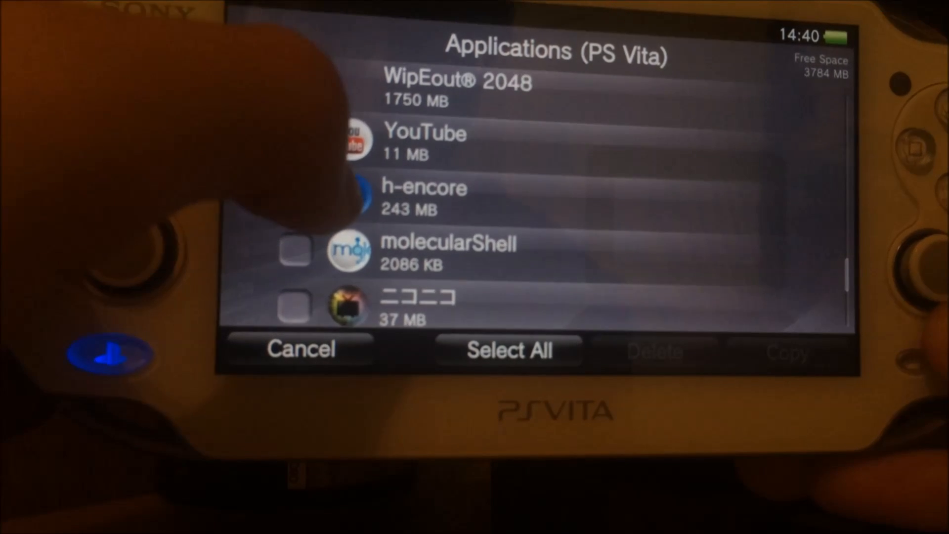
pyautogui.click(293, 172)
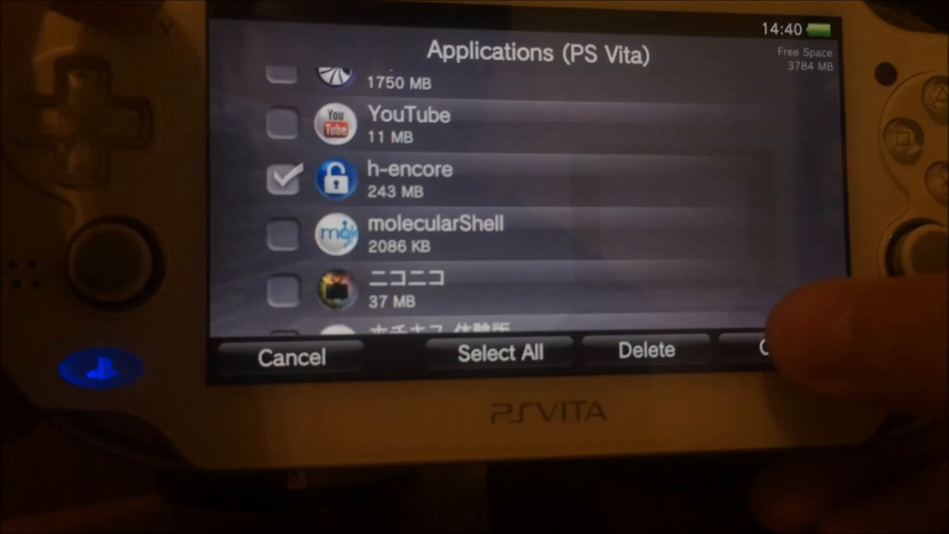
pyautogui.click(762, 350)
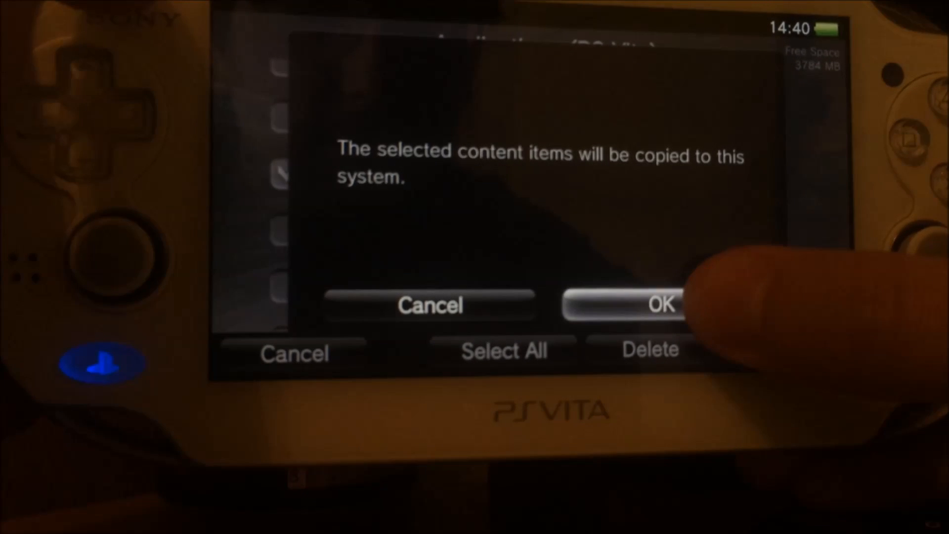
pyautogui.click(661, 305)
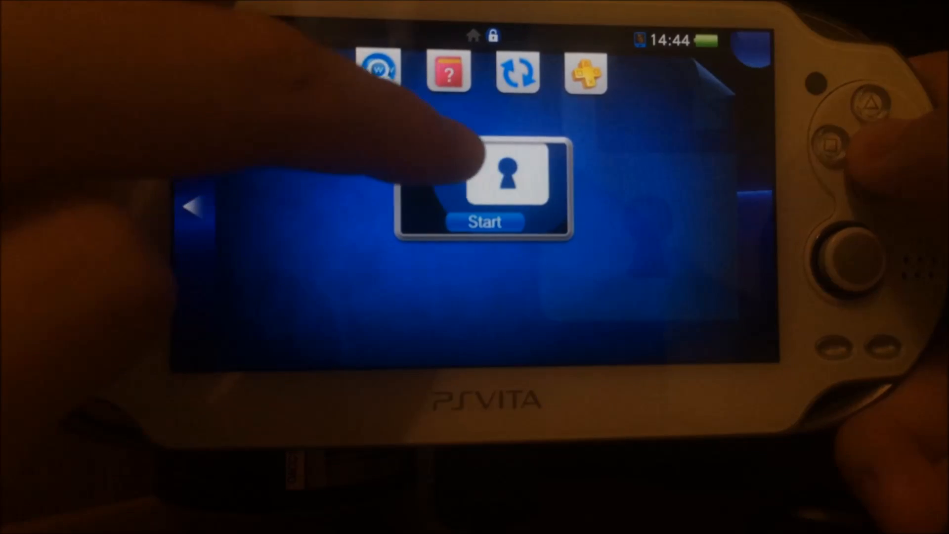
# Step: Launch the h-encore bubble and choose Install HENkaku in its bootstrap menu
pyautogui.click(485, 222)
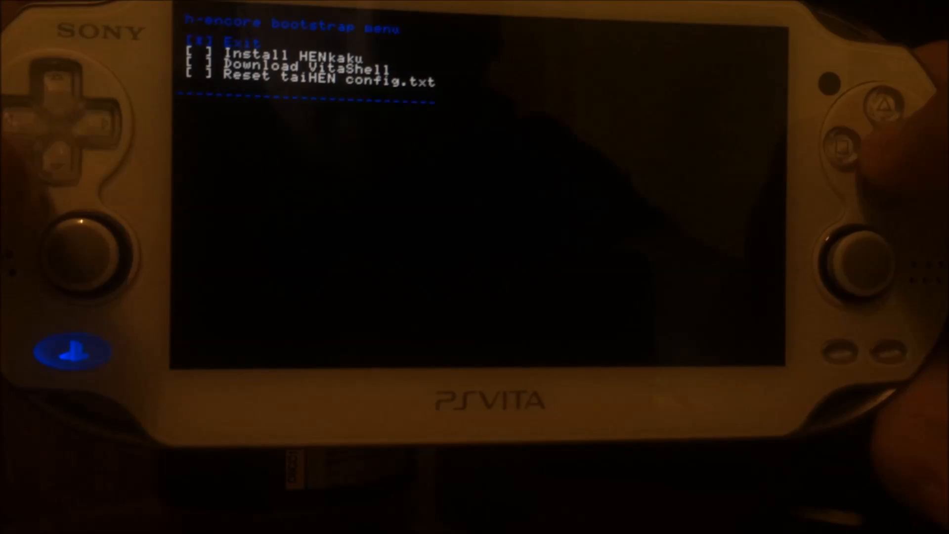
pyautogui.press('down')
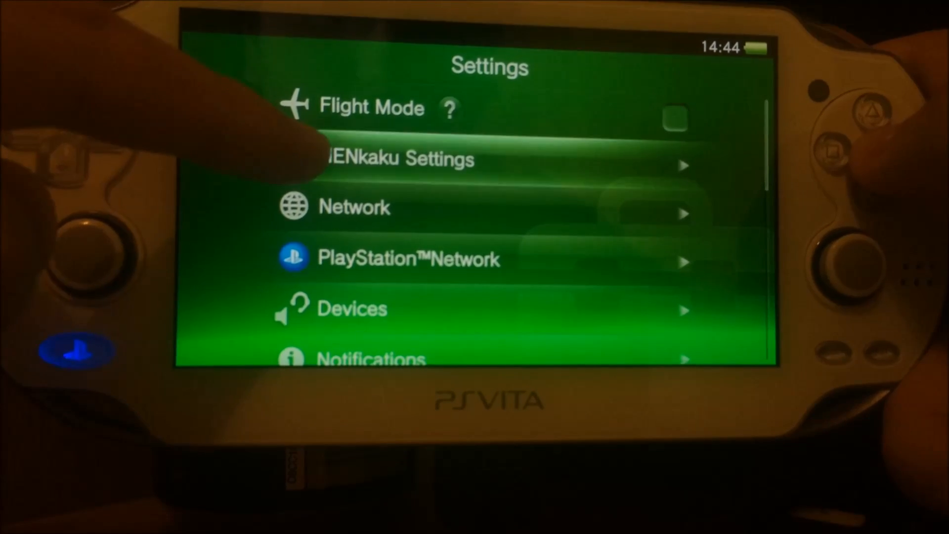
# Step: In HENkaku Settings leave Spoofed Version at 3.65, dismiss the keyboard and go back to the settings list
pyautogui.click(397, 158)
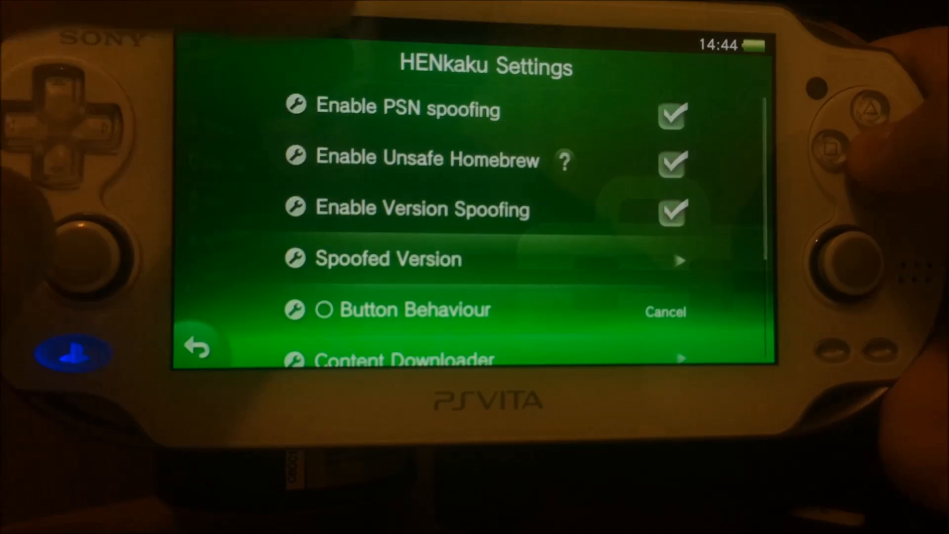
pyautogui.scroll(-3)
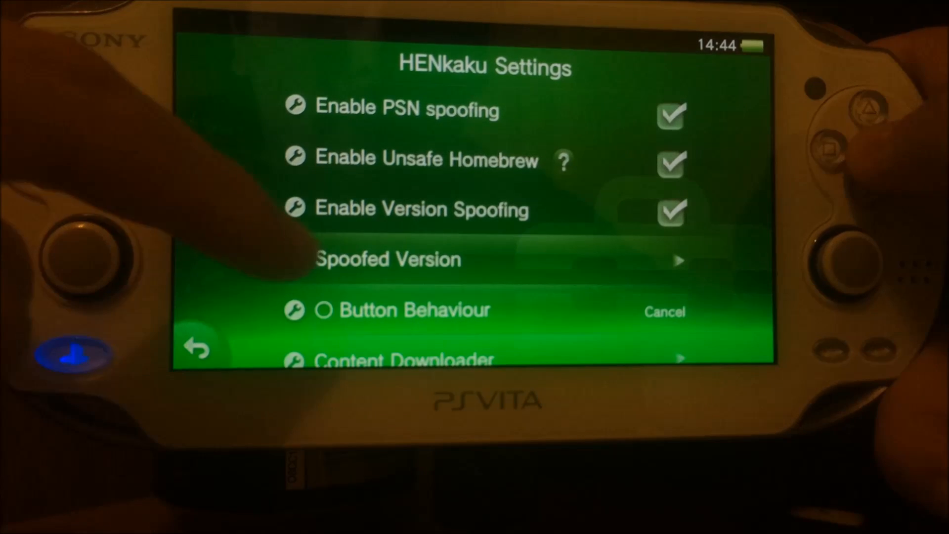
pyautogui.click(388, 259)
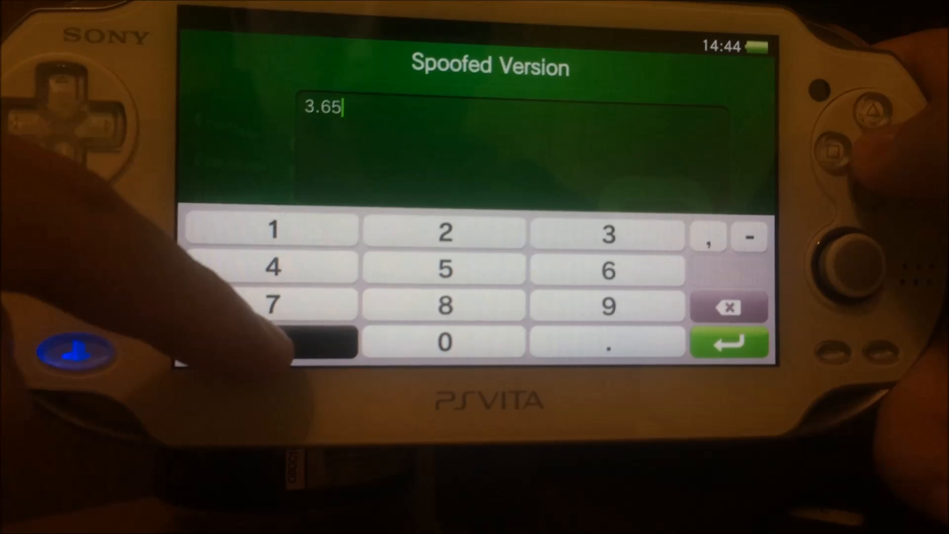
pyautogui.click(729, 343)
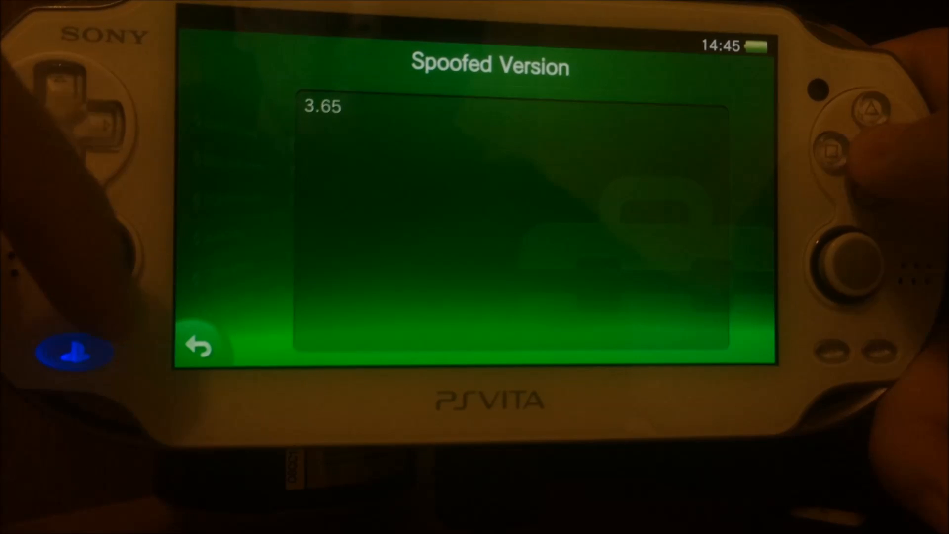
pyautogui.click(200, 345)
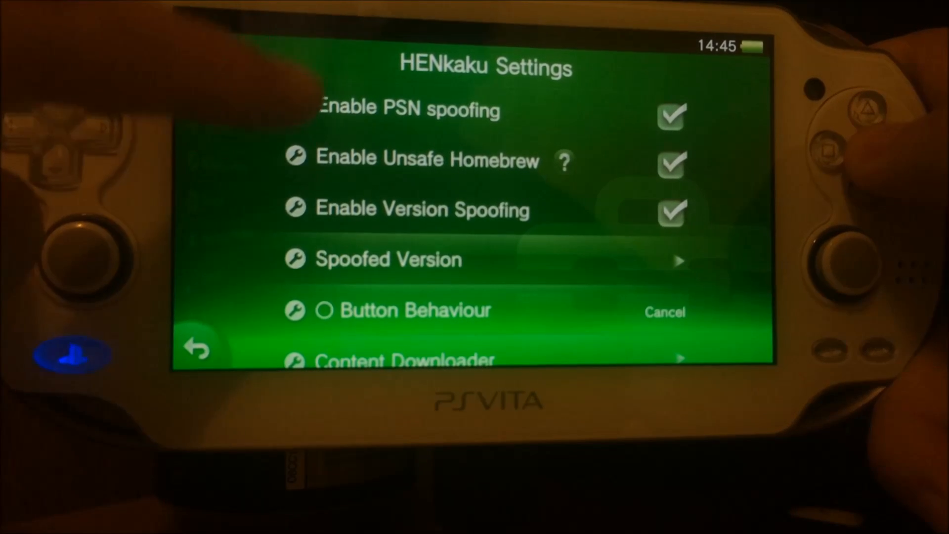